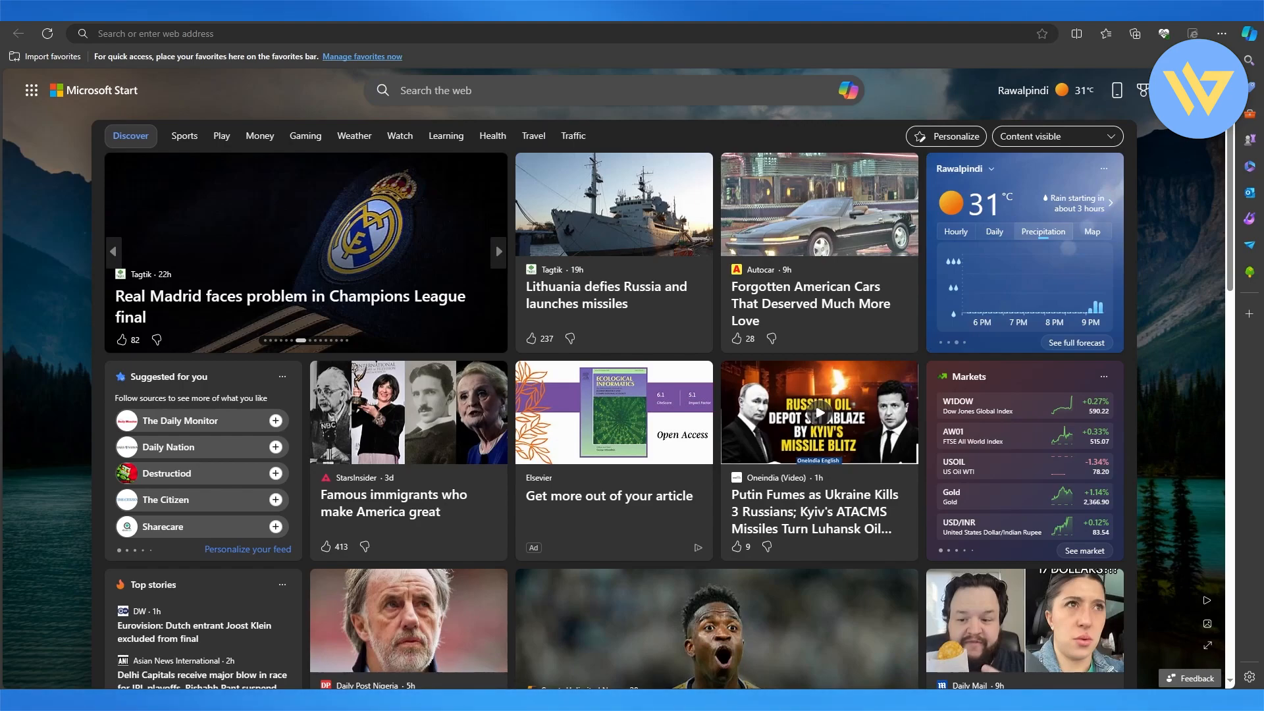
Reach the Appearance settings via the new tab page's settings gear and Custom theme Manage link.
{"action": "scroll", "scroll_direction": "down", "scroll_amount": 3}
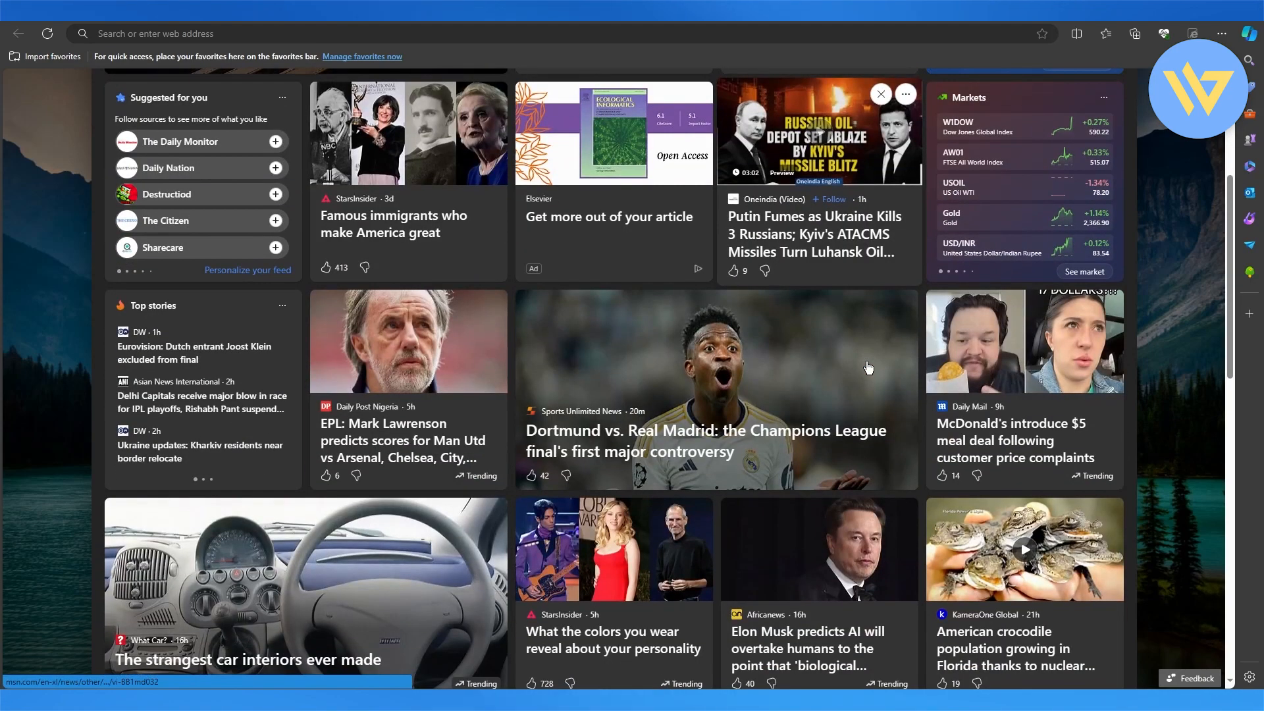
{"action": "scroll", "scroll_direction": "up", "scroll_amount": 3}
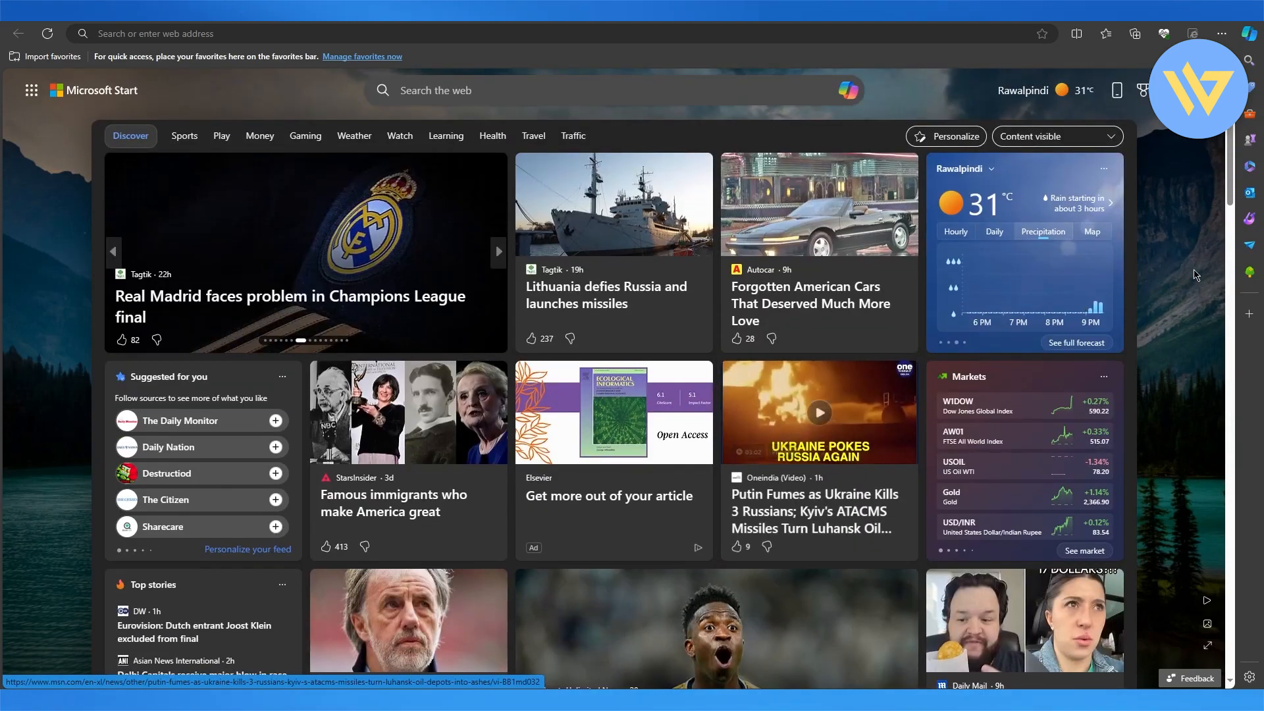
{"action": "left_click", "coordinate": [1056, 136]}
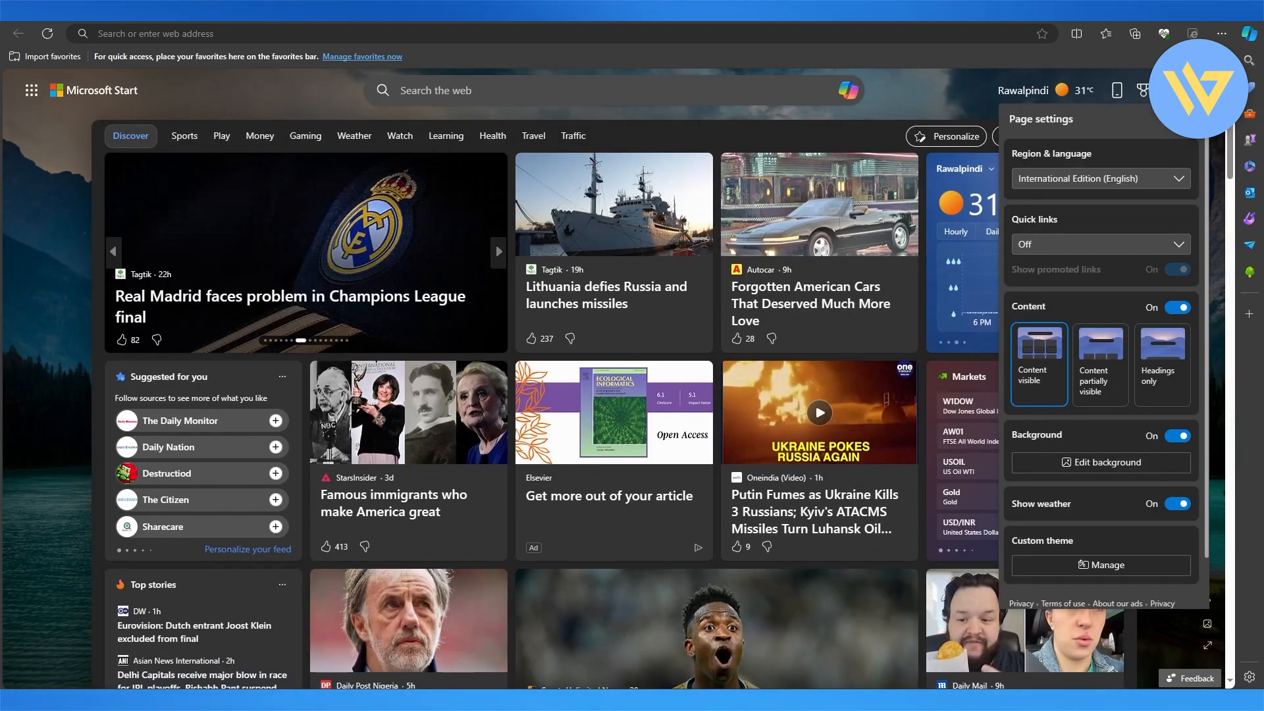
{"action": "scroll", "scroll_direction": "down", "scroll_amount": 3}
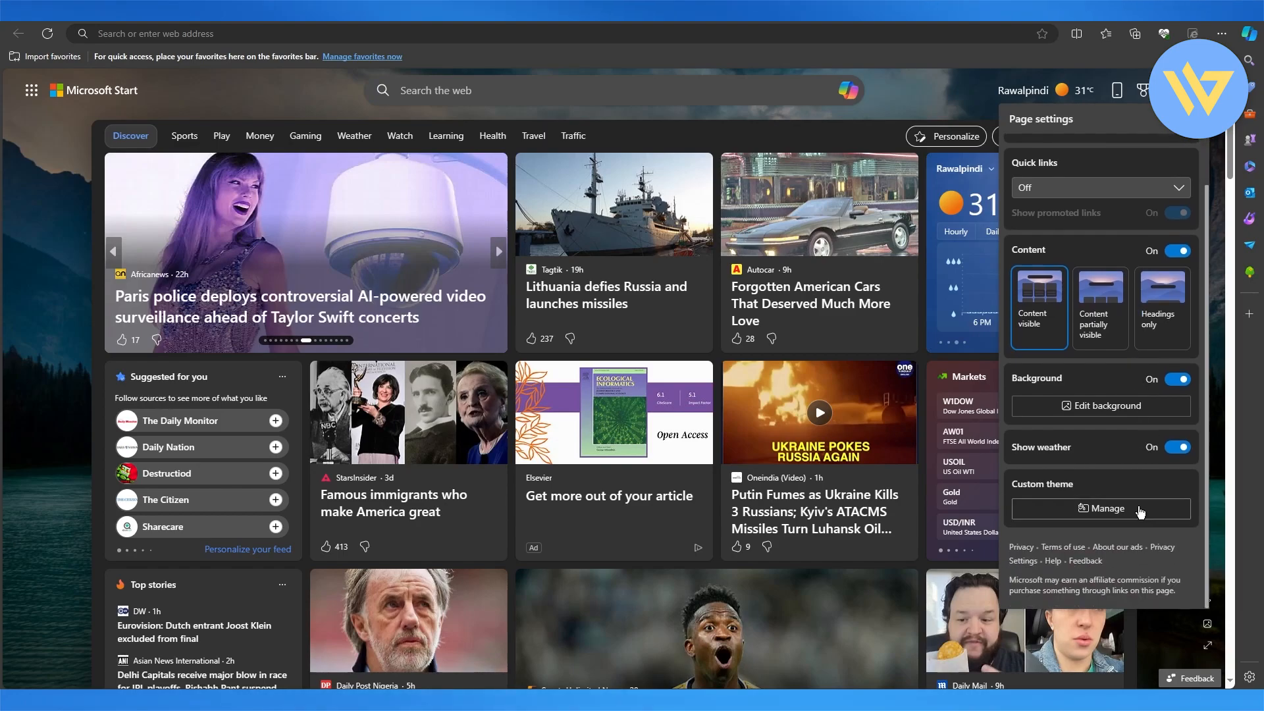
{"action": "left_click", "coordinate": [1100, 508]}
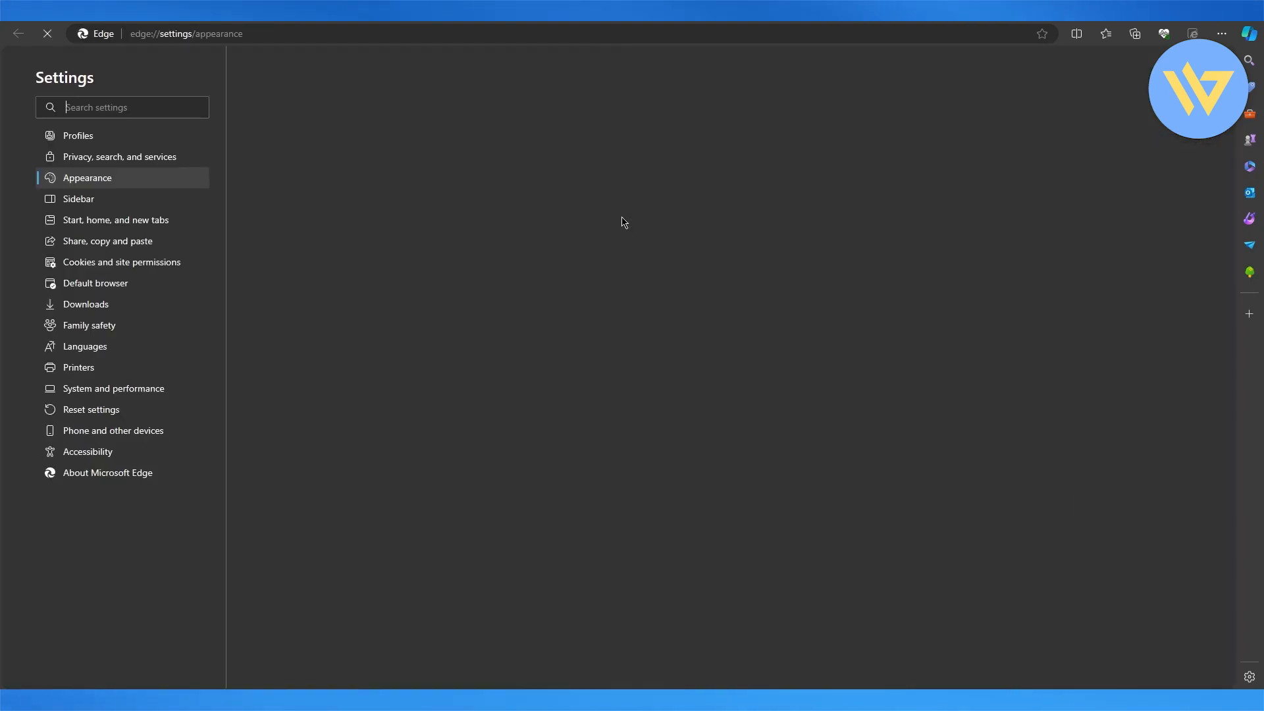
Apply the Spicy red theme with the overall appearance set to Dark.
{"action": "left_click", "coordinate": [87, 178]}
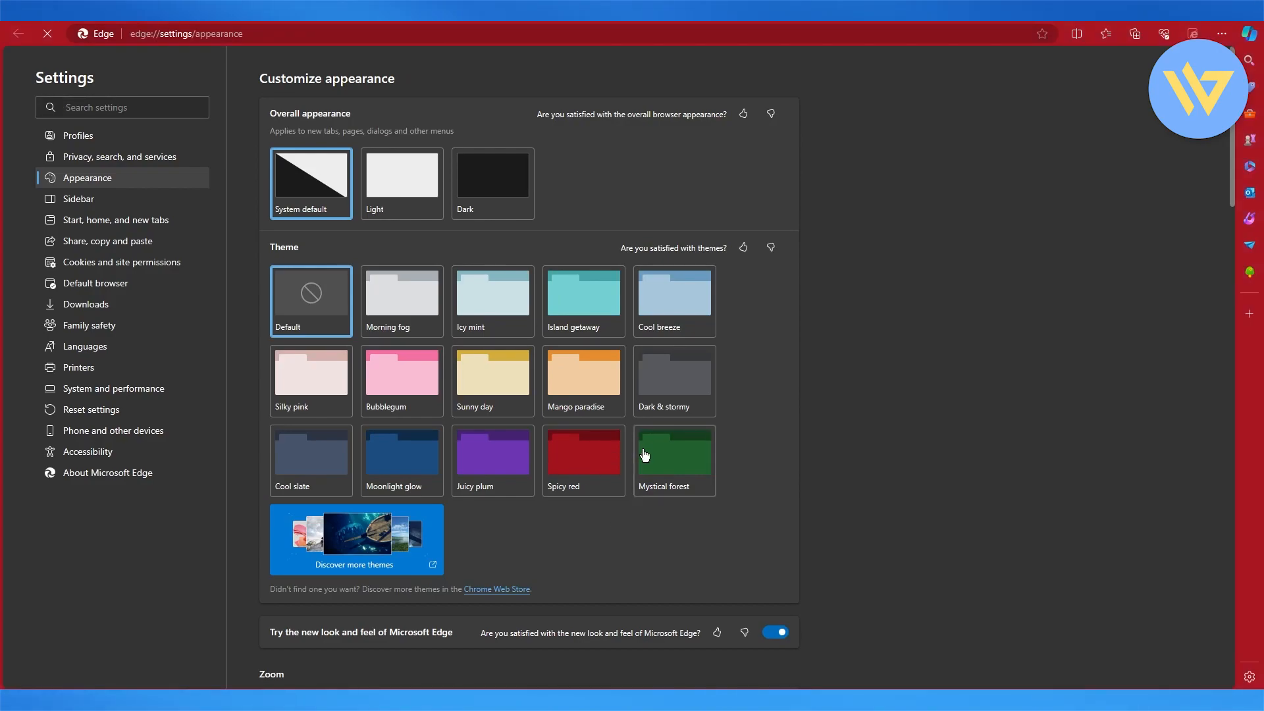
{"action": "mouse_move", "coordinate": [479, 166]}
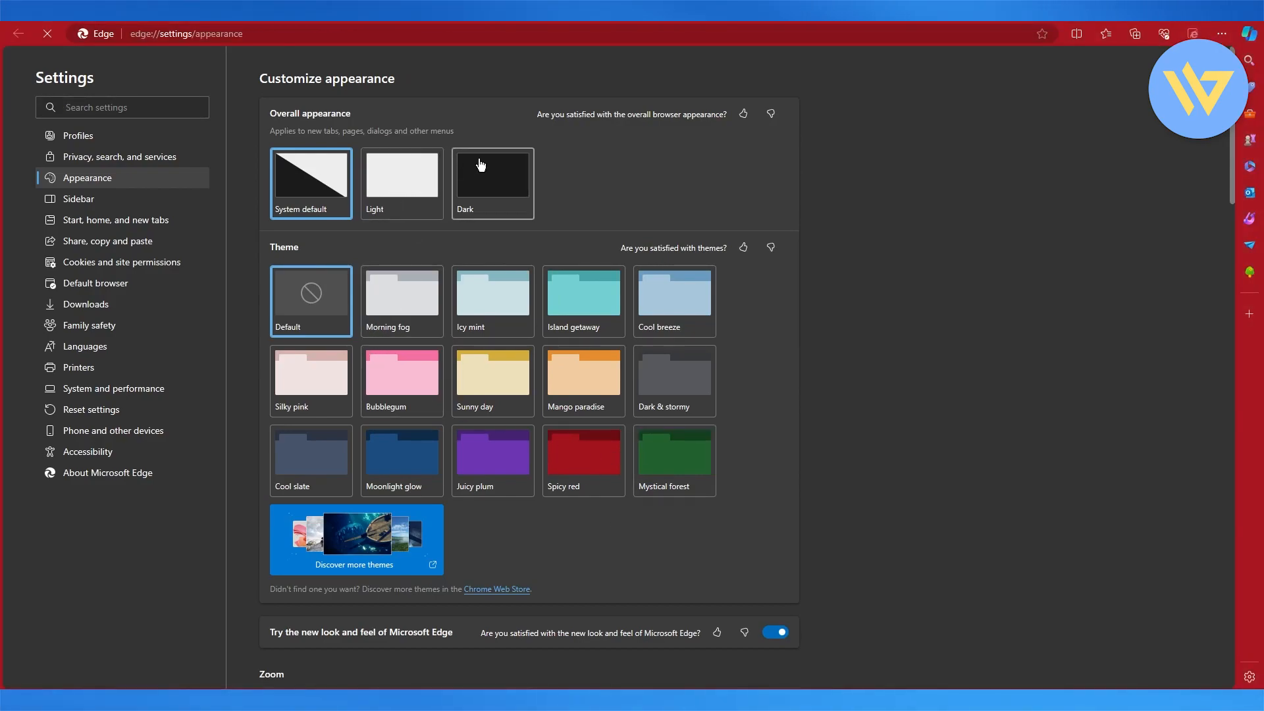
{"action": "left_click", "coordinate": [583, 459]}
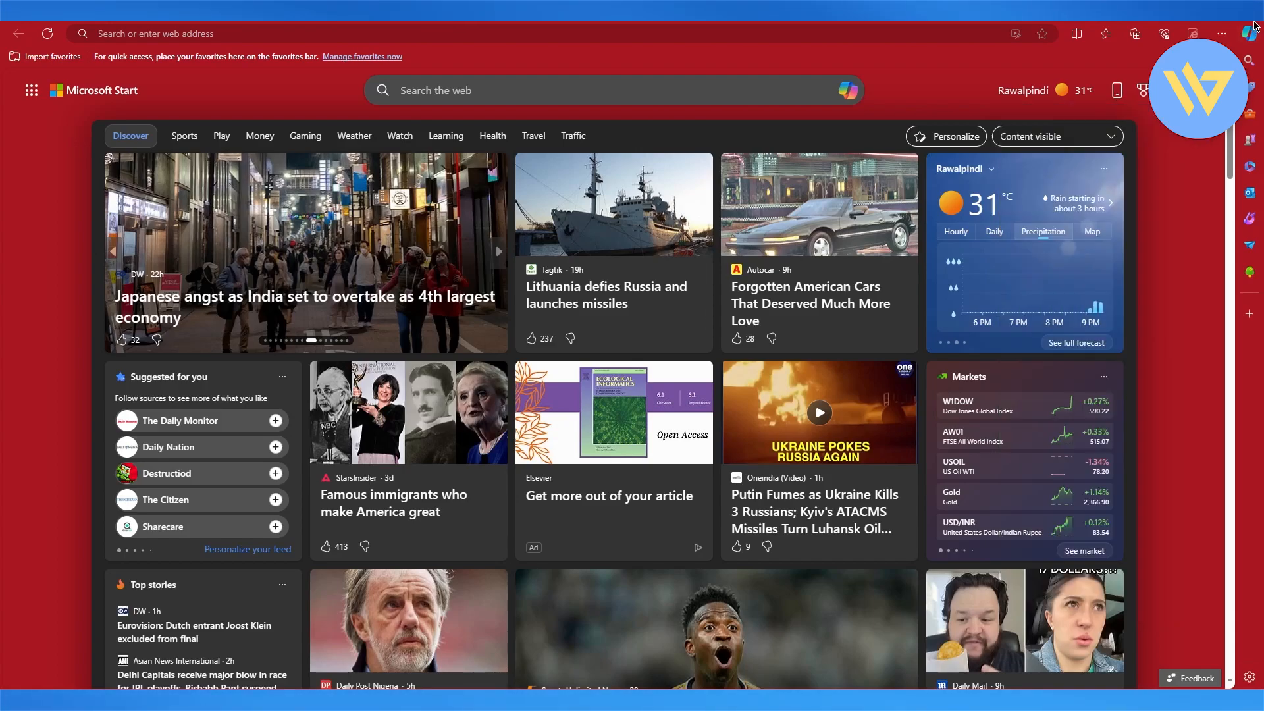
{"action": "left_click", "coordinate": [1252, 33]}
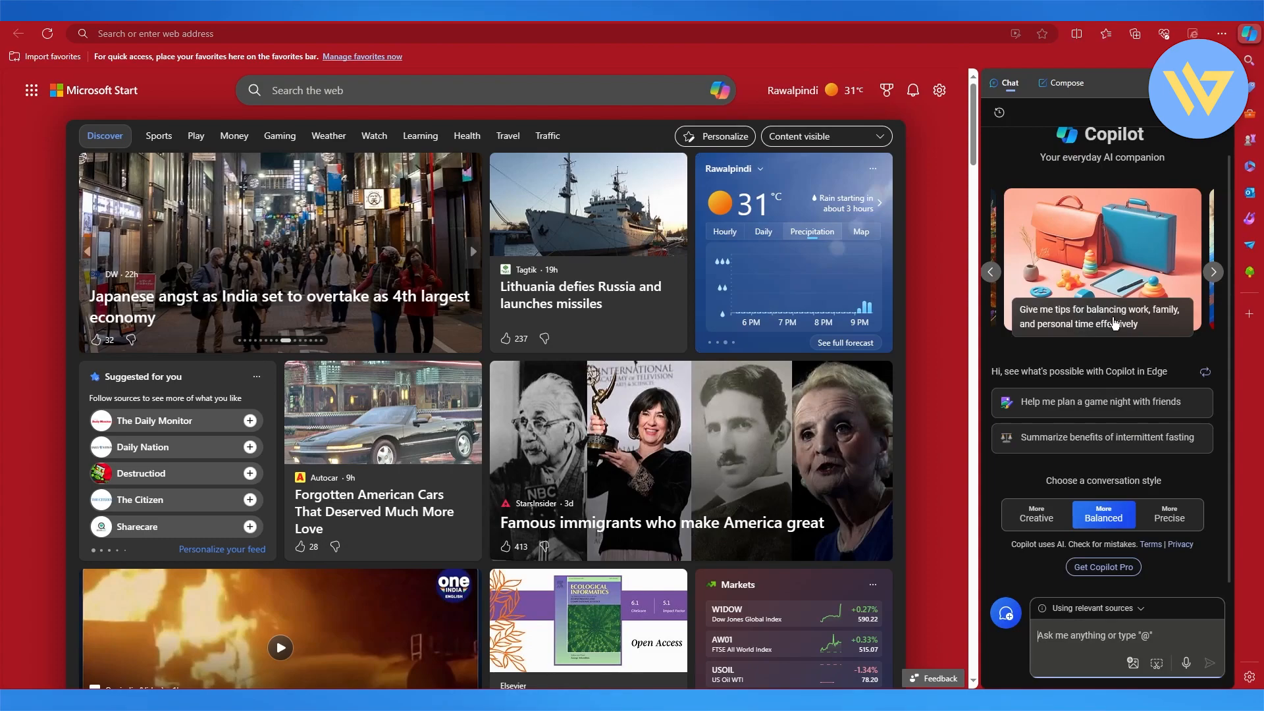
{"action": "mouse_move", "coordinate": [1113, 618]}
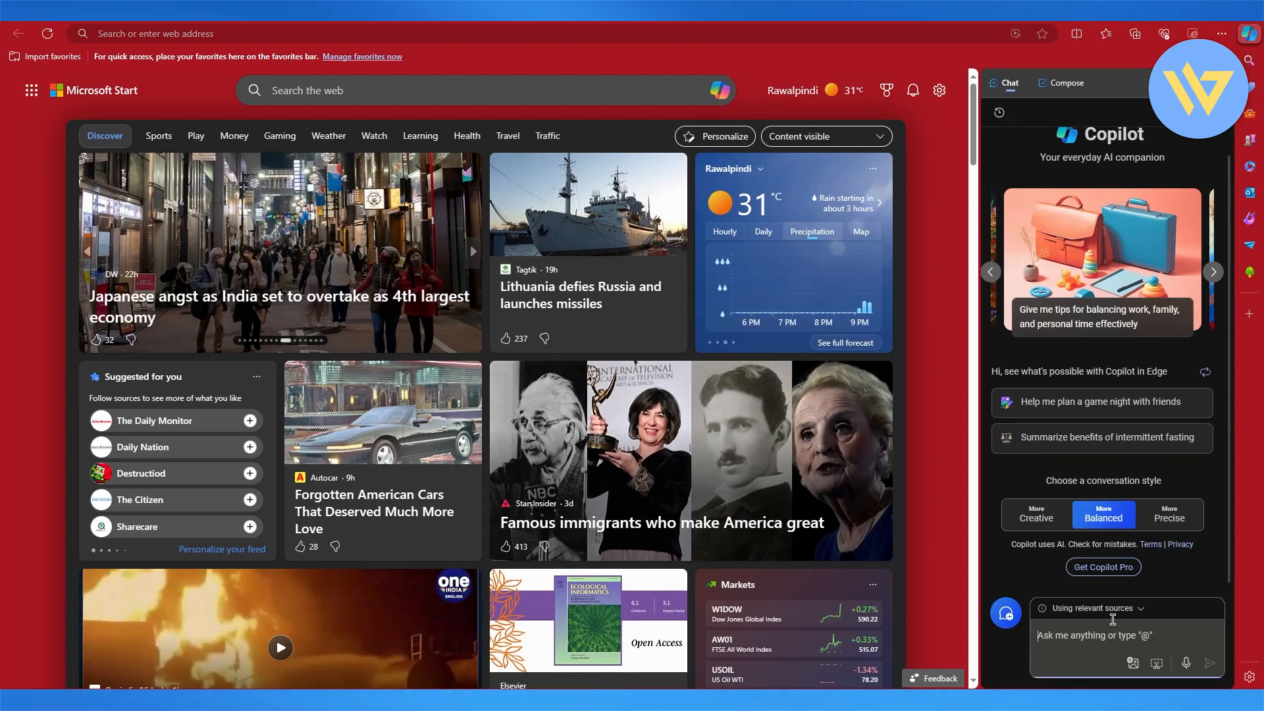
{"action": "mouse_move", "coordinate": [1035, 520]}
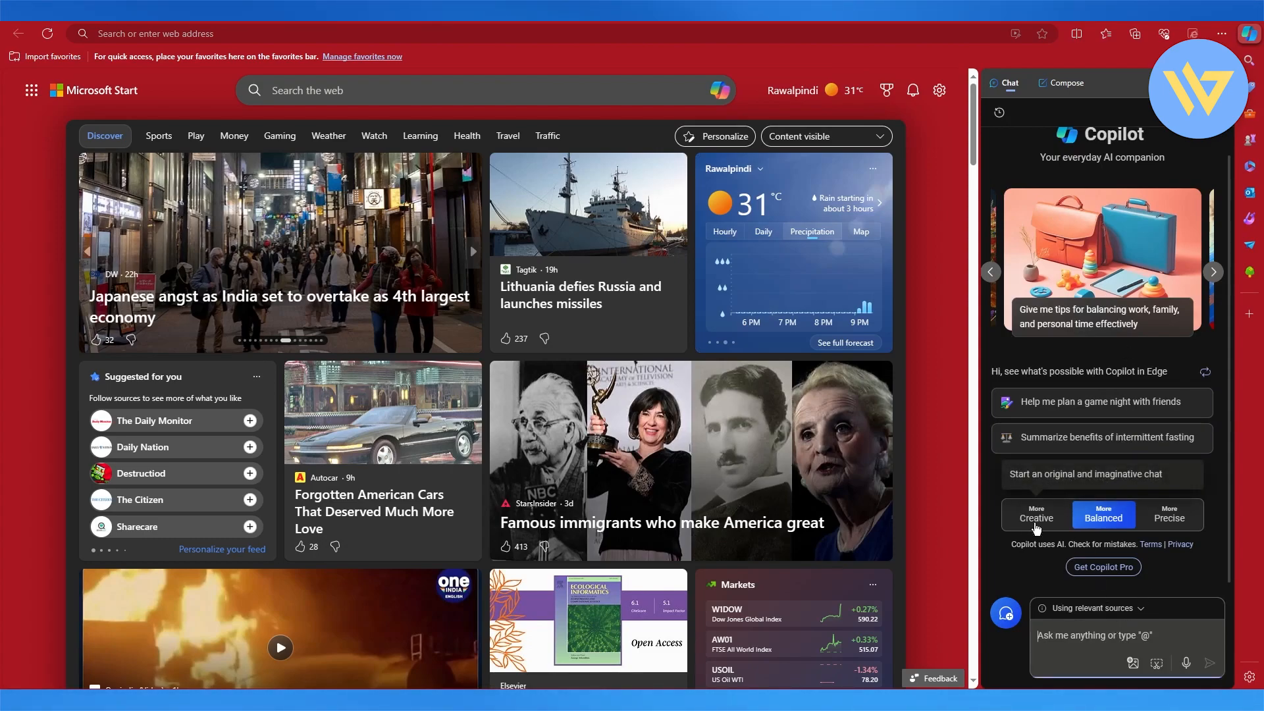
{"action": "left_click", "coordinate": [1168, 515]}
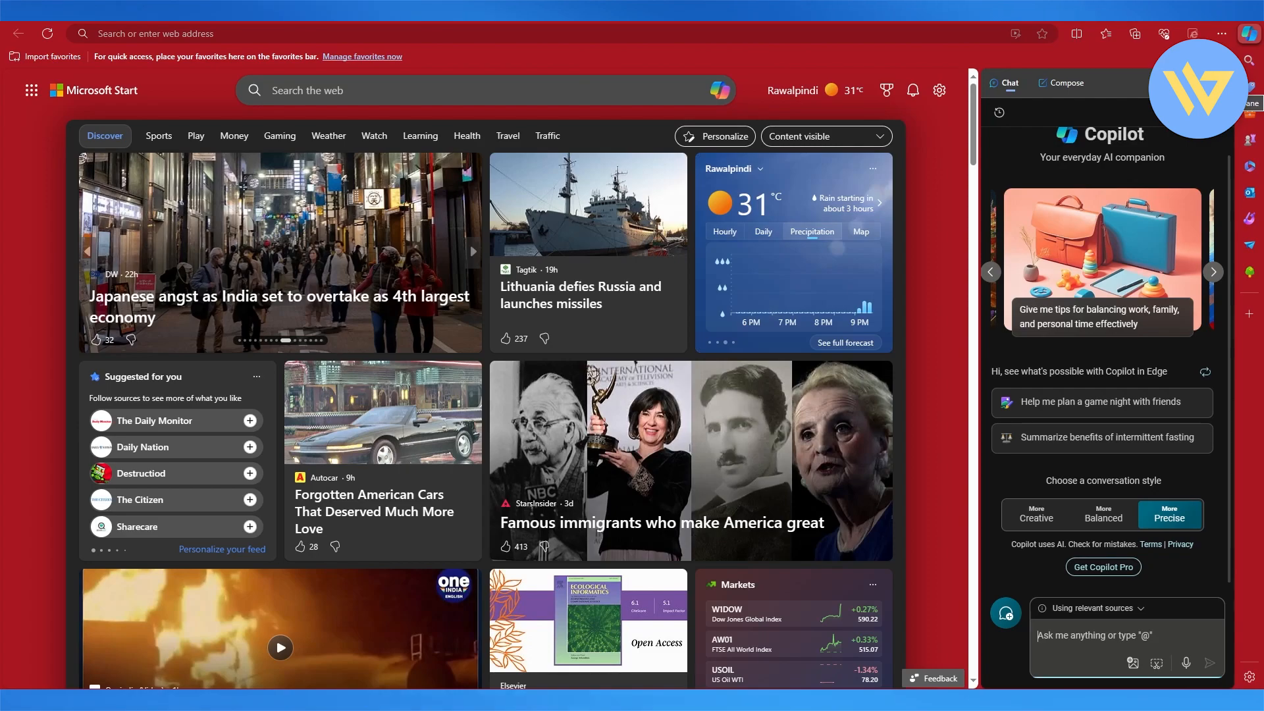
{"action": "left_click", "coordinate": [1254, 32]}
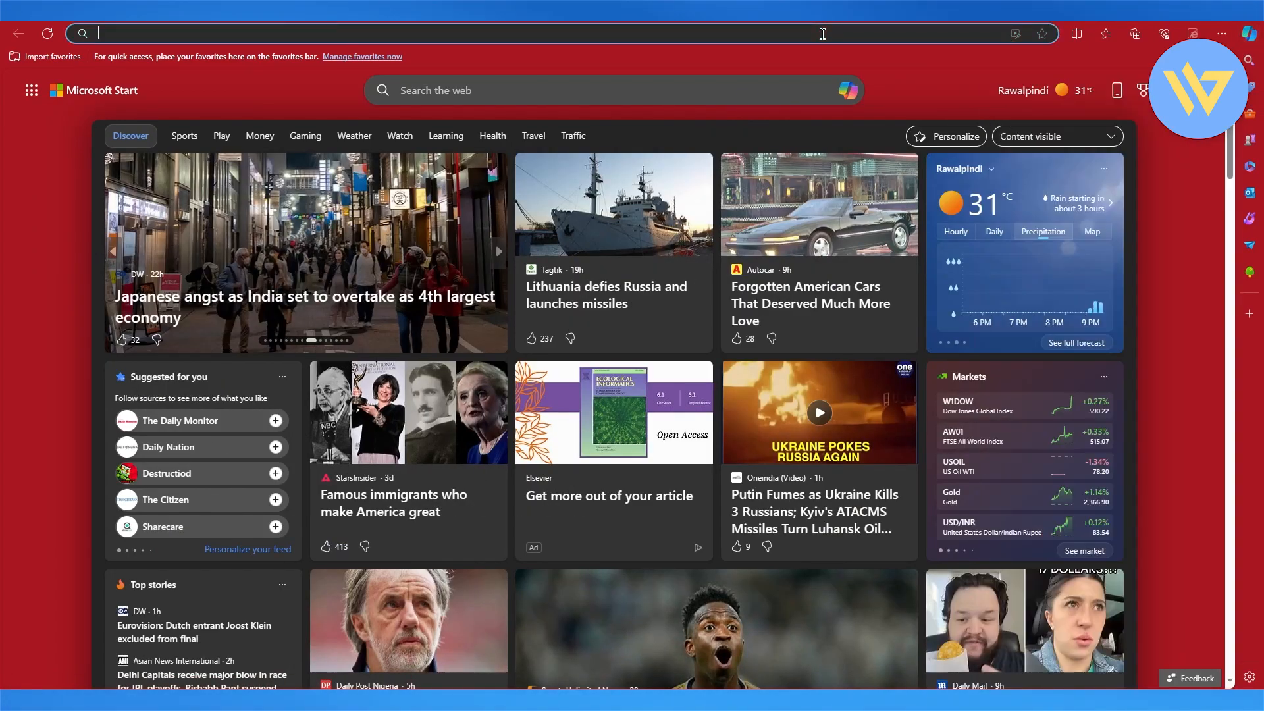
Search 'bing ai' from the address bar and follow the Bing Chat result to Copilot's chat page.
{"action": "type", "text": "bing a"}
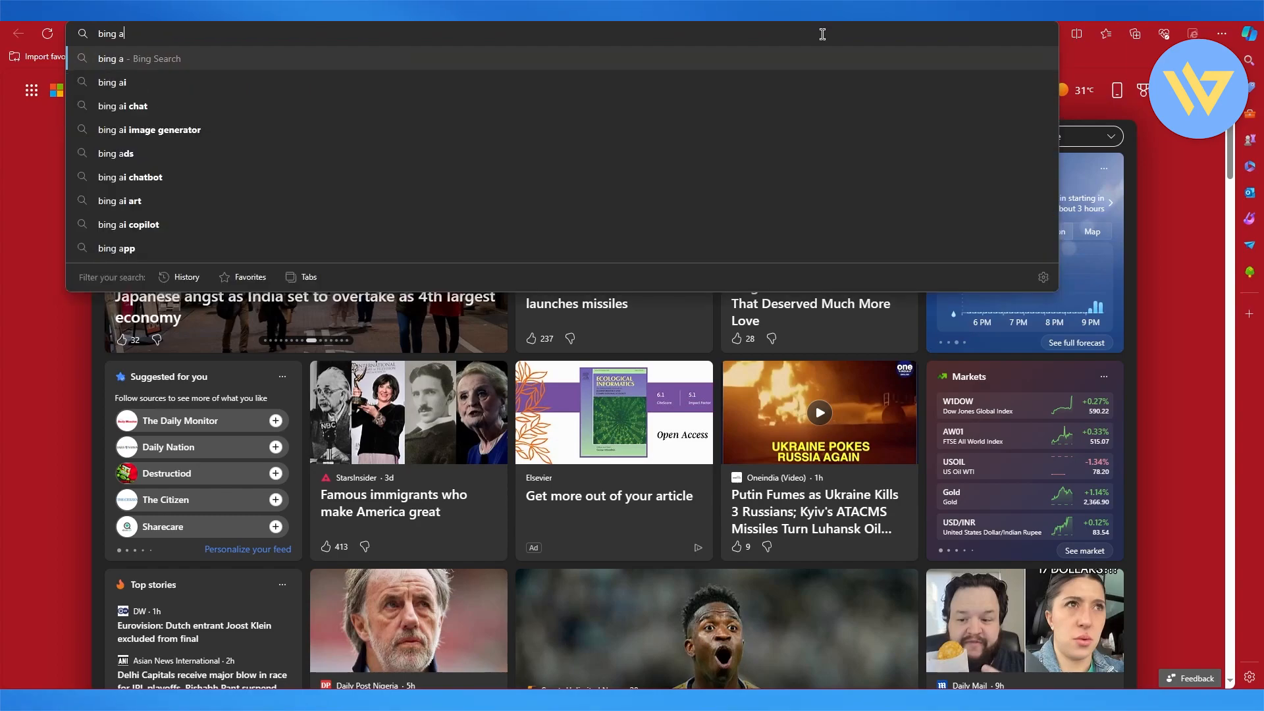
{"action": "left_click", "coordinate": [120, 82]}
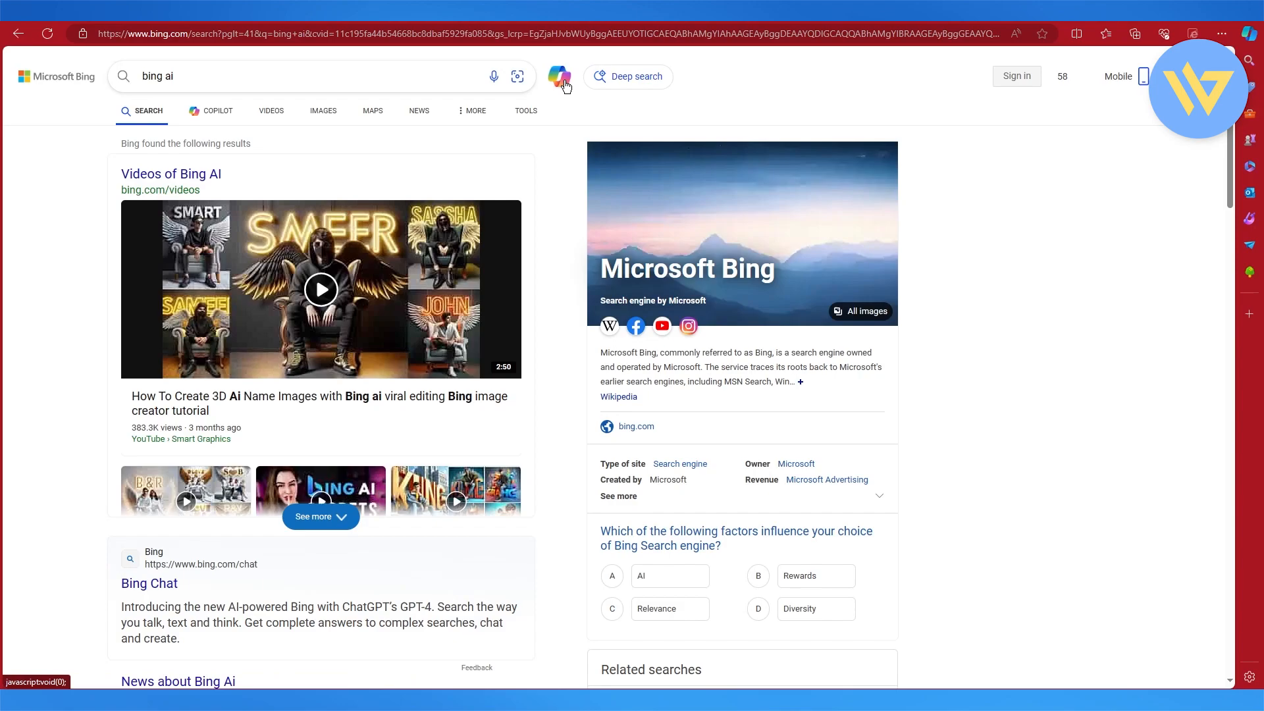
{"action": "scroll", "scroll_direction": "down", "scroll_amount": 3}
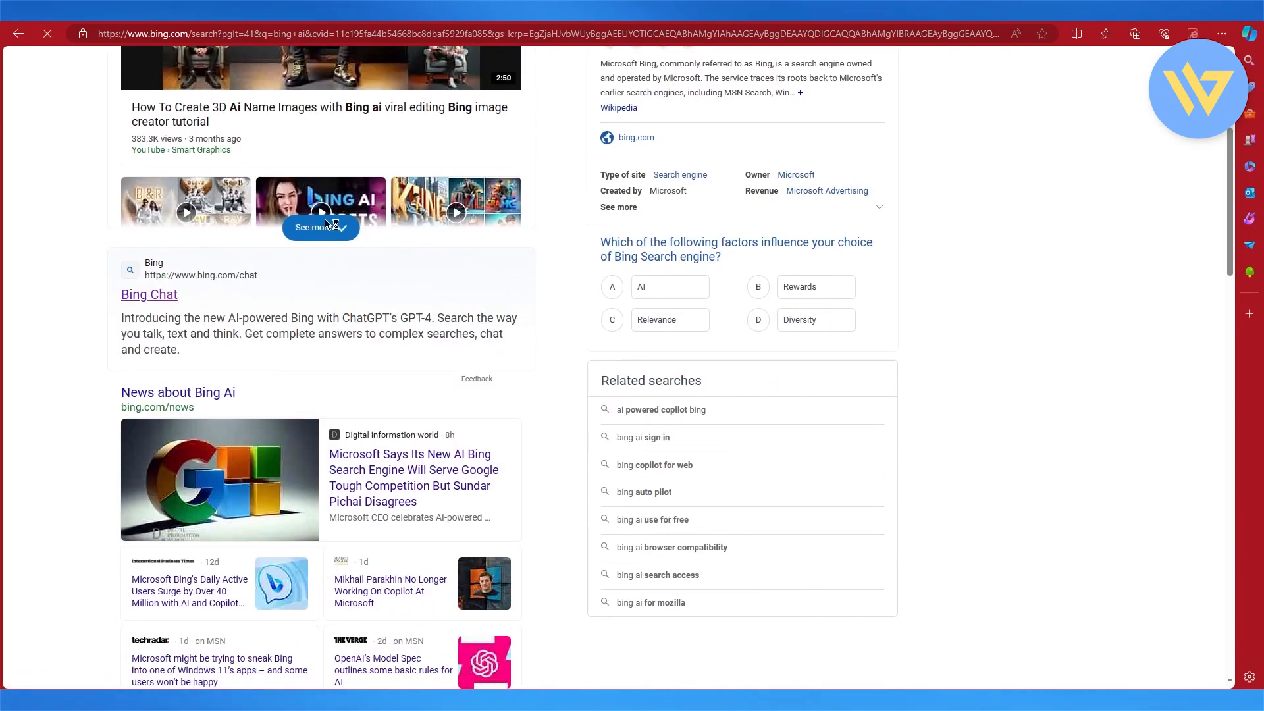
{"action": "left_click", "coordinate": [149, 294]}
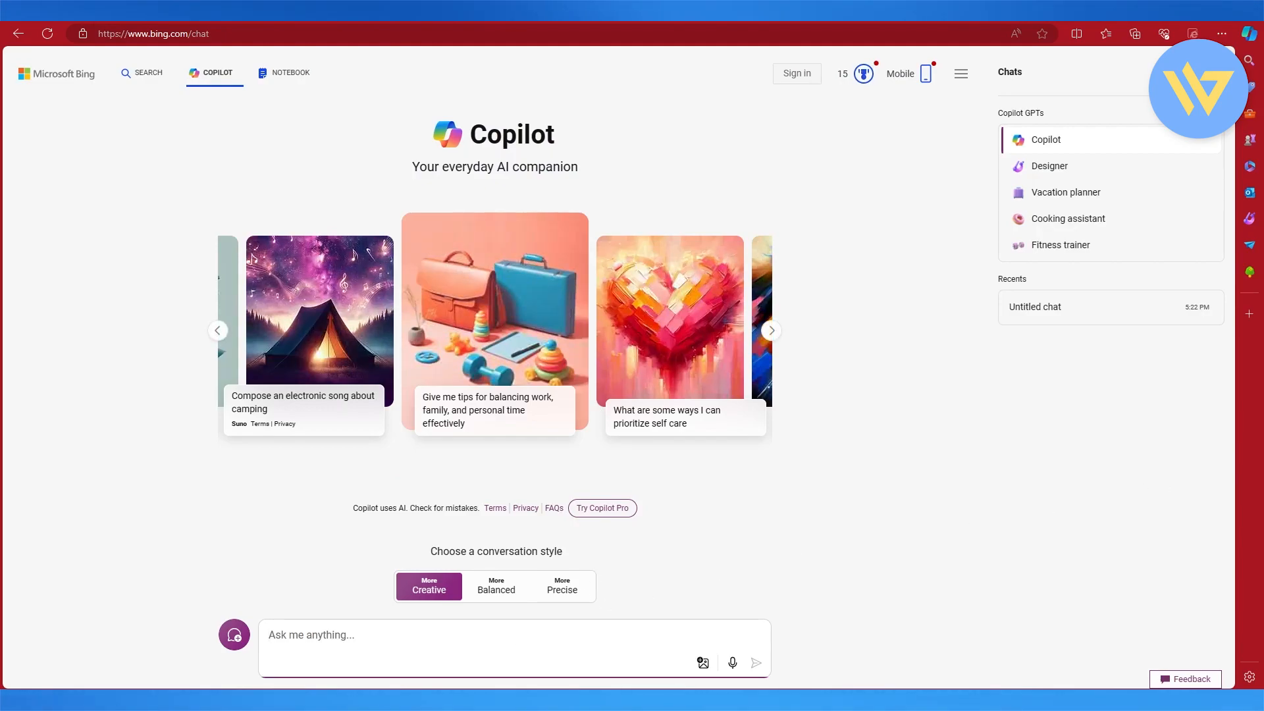
{"action": "mouse_move", "coordinate": [702, 662]}
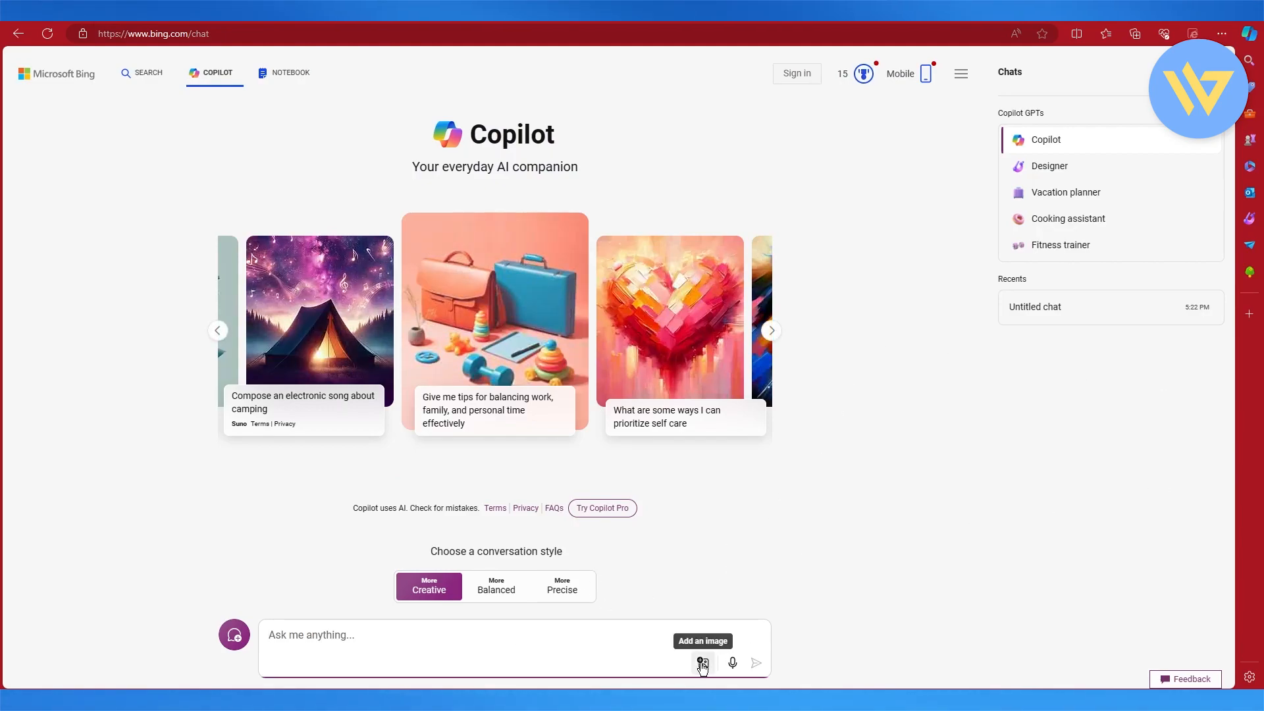
{"action": "mouse_move", "coordinate": [702, 662]}
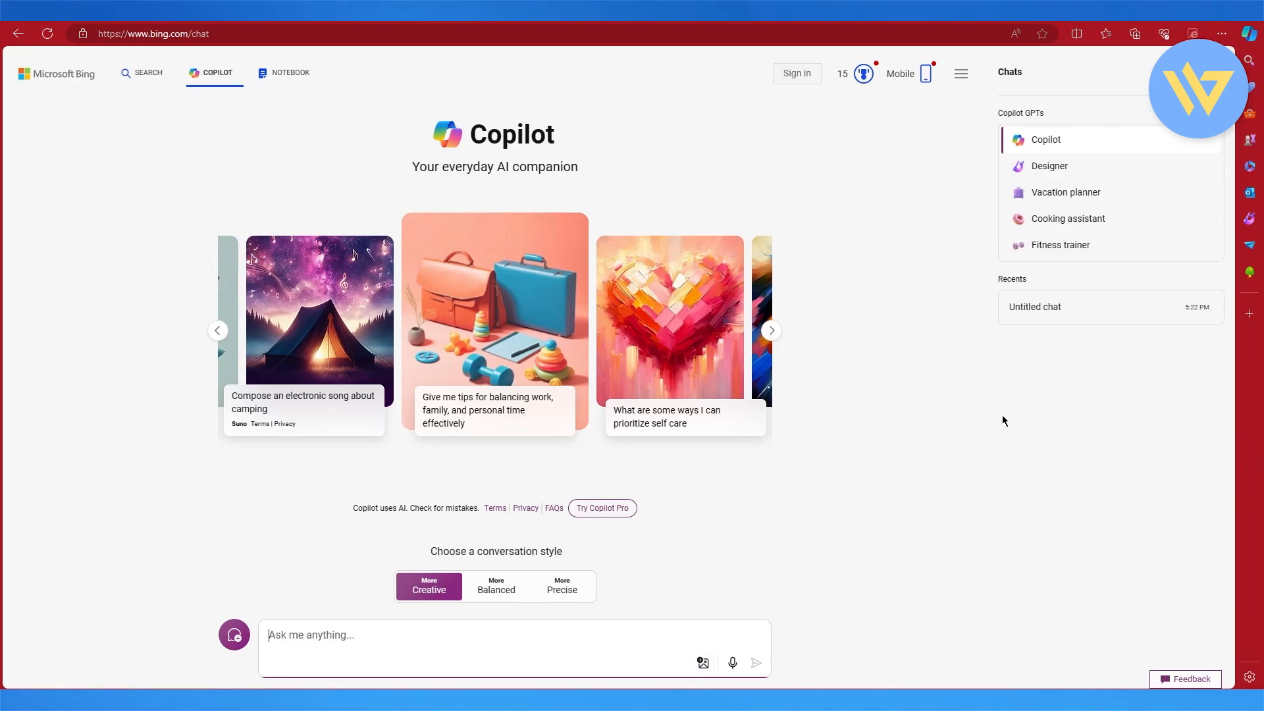
{"action": "mouse_move", "coordinate": [1212, 357]}
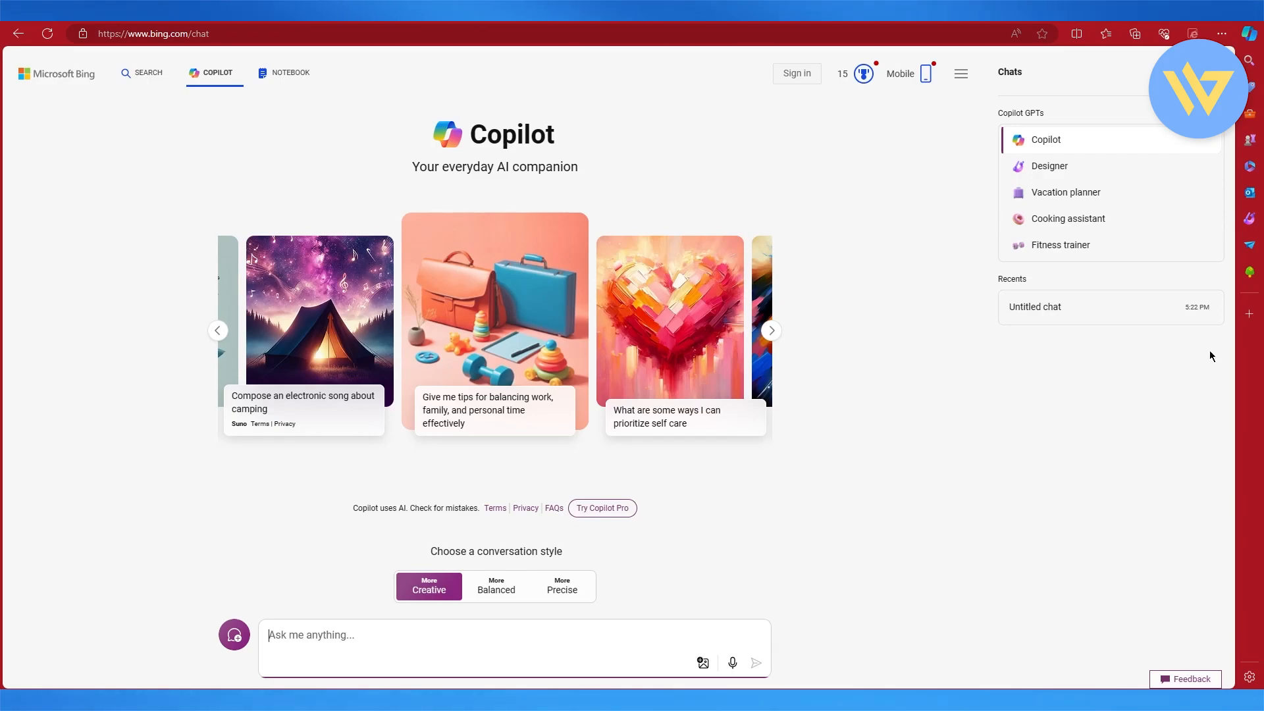
{"action": "mouse_move", "coordinate": [1111, 31]}
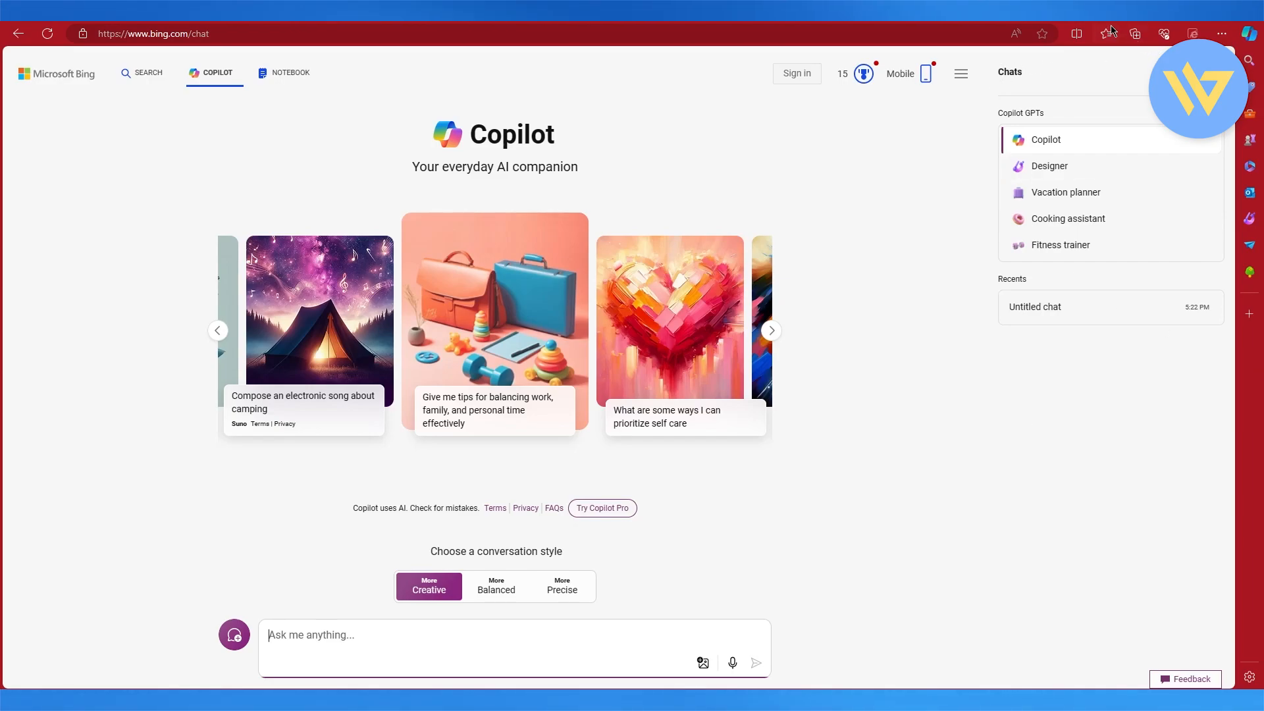
{"action": "left_click", "coordinate": [1222, 35]}
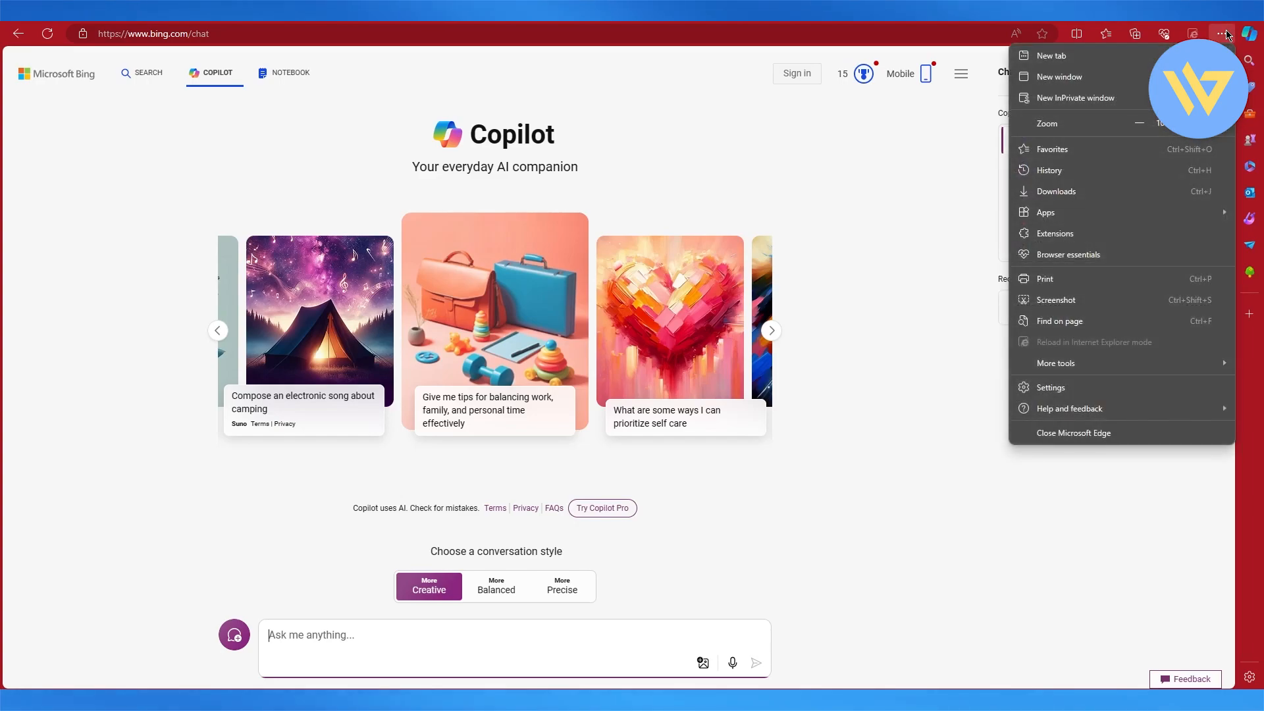
{"action": "mouse_move", "coordinate": [1178, 322]}
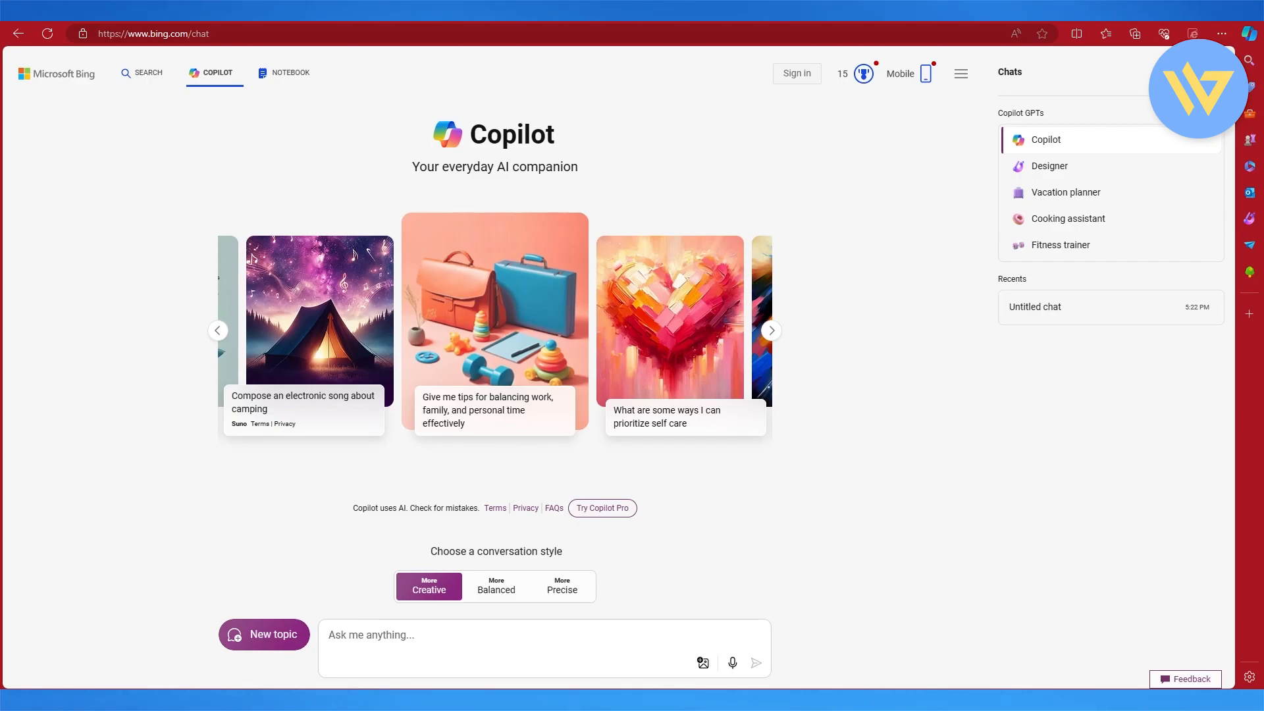
{"action": "mouse_move", "coordinate": [1076, 33]}
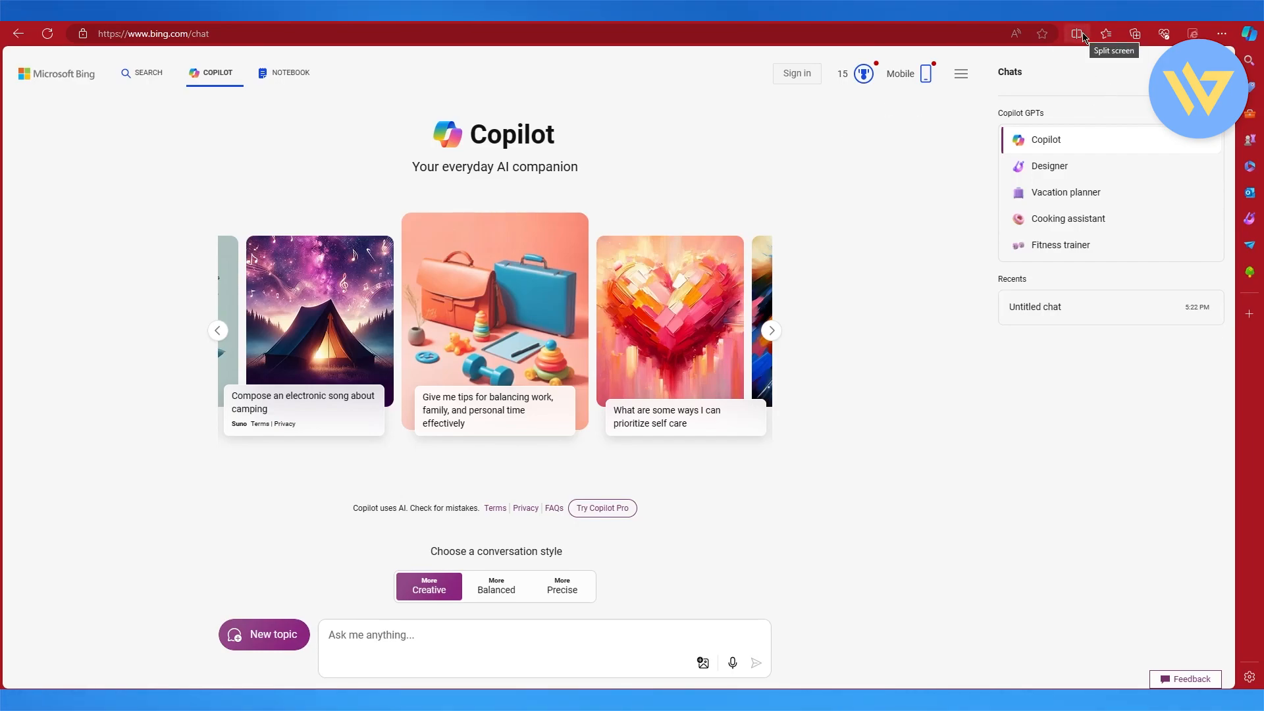
{"action": "mouse_move", "coordinate": [1123, 38]}
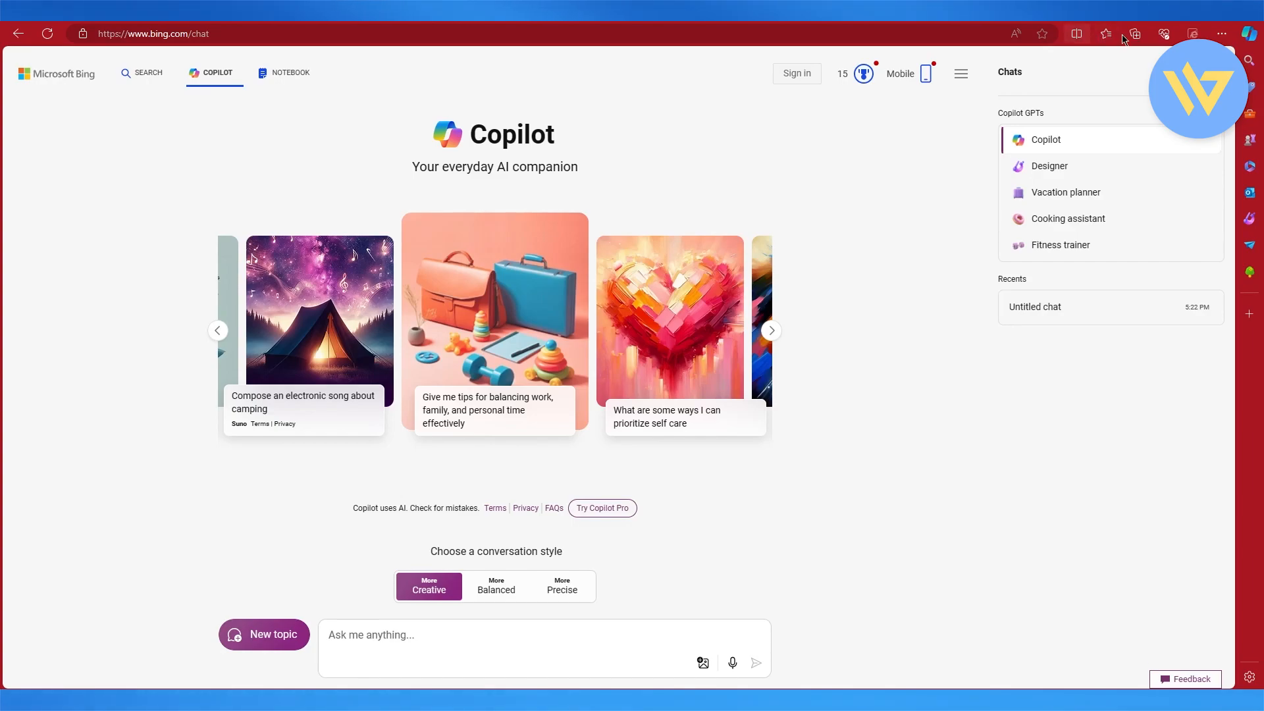
{"action": "mouse_move", "coordinate": [1248, 105]}
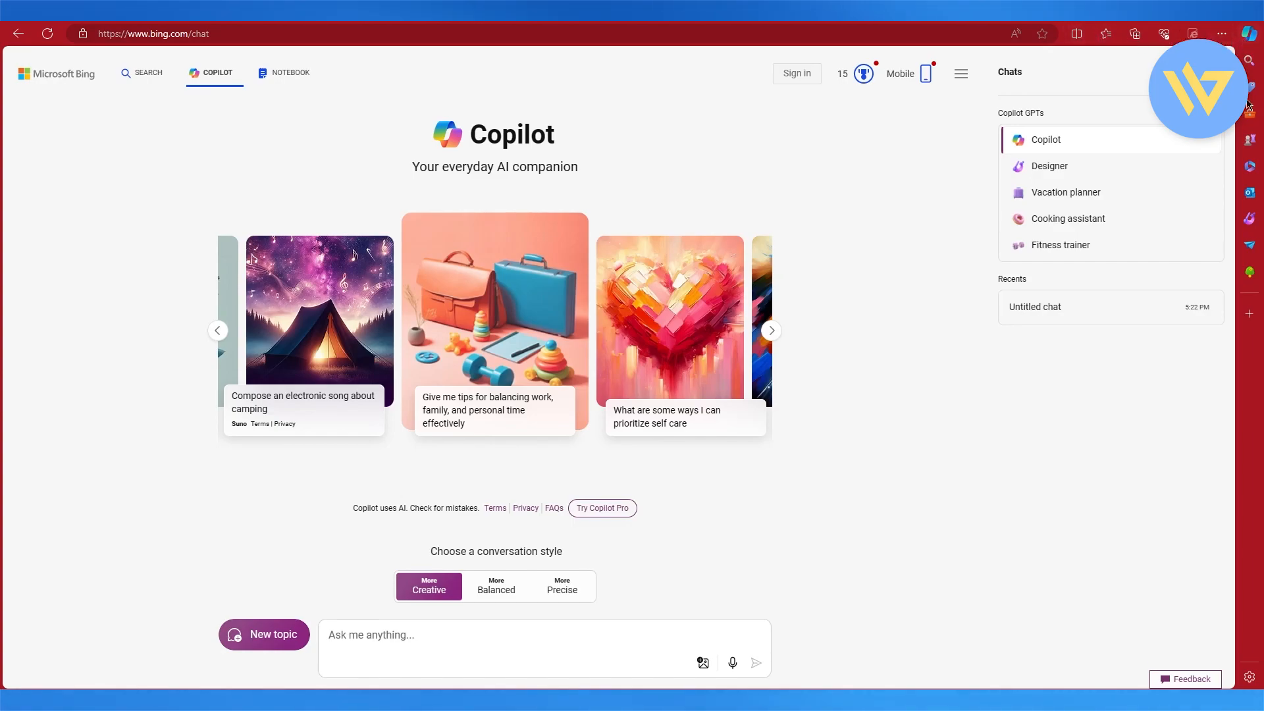
{"action": "mouse_move", "coordinate": [1251, 168]}
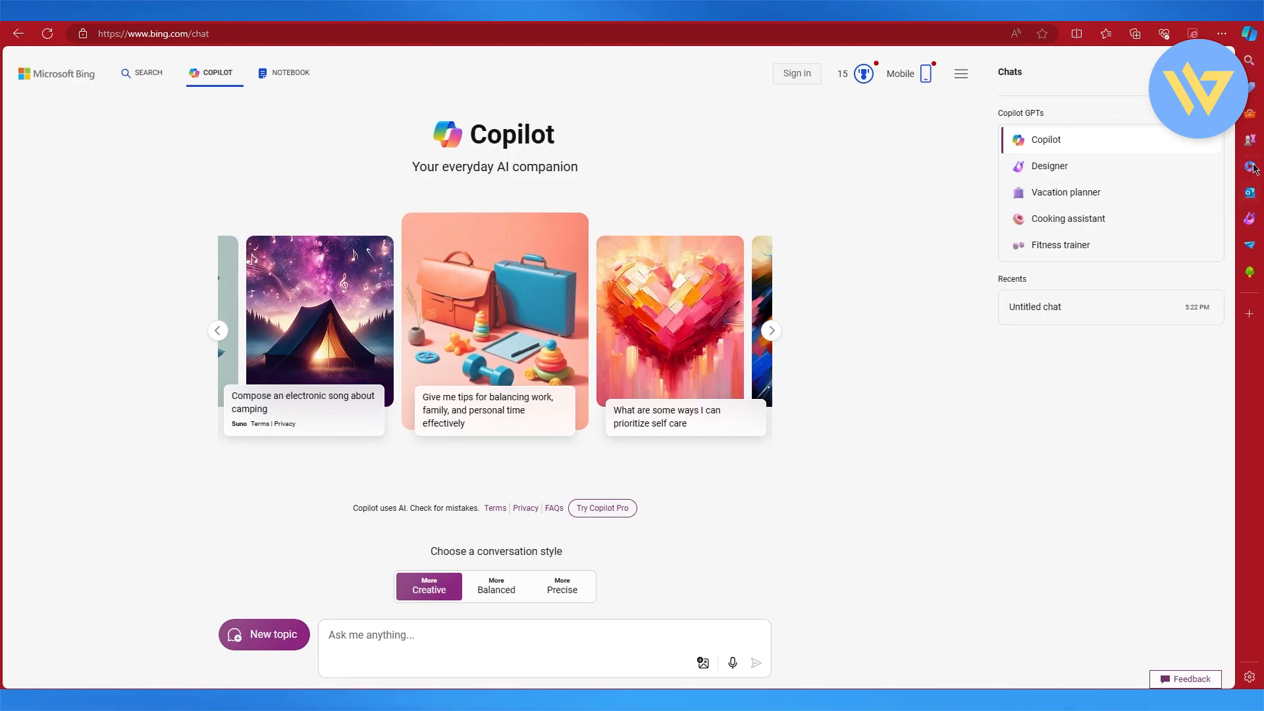
{"action": "mouse_move", "coordinate": [1251, 236]}
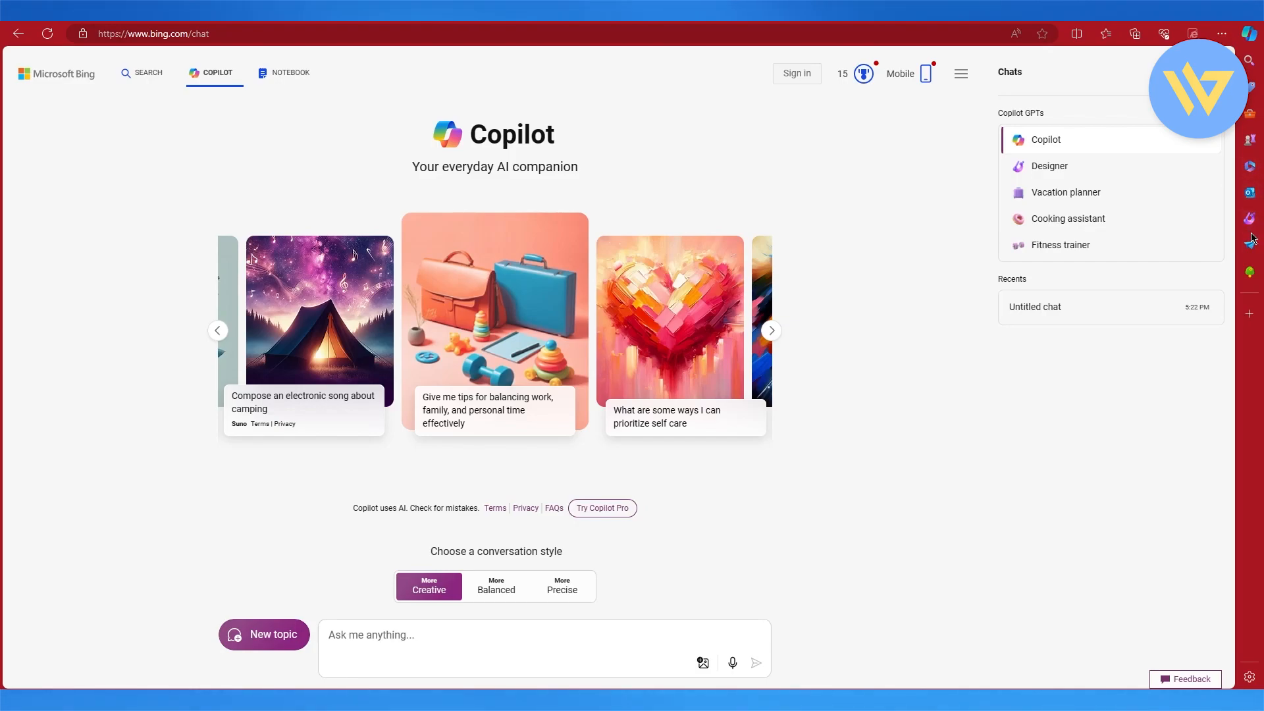
{"action": "mouse_move", "coordinate": [1249, 271]}
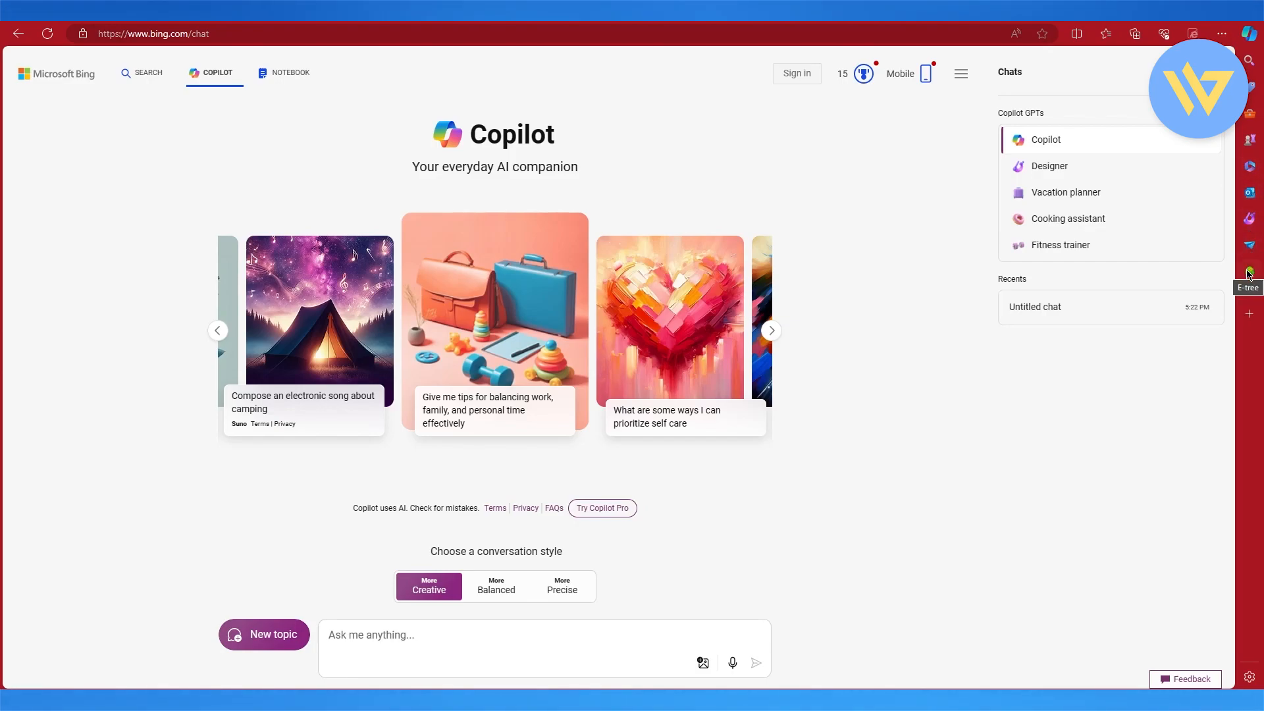
{"action": "mouse_move", "coordinate": [1076, 35]}
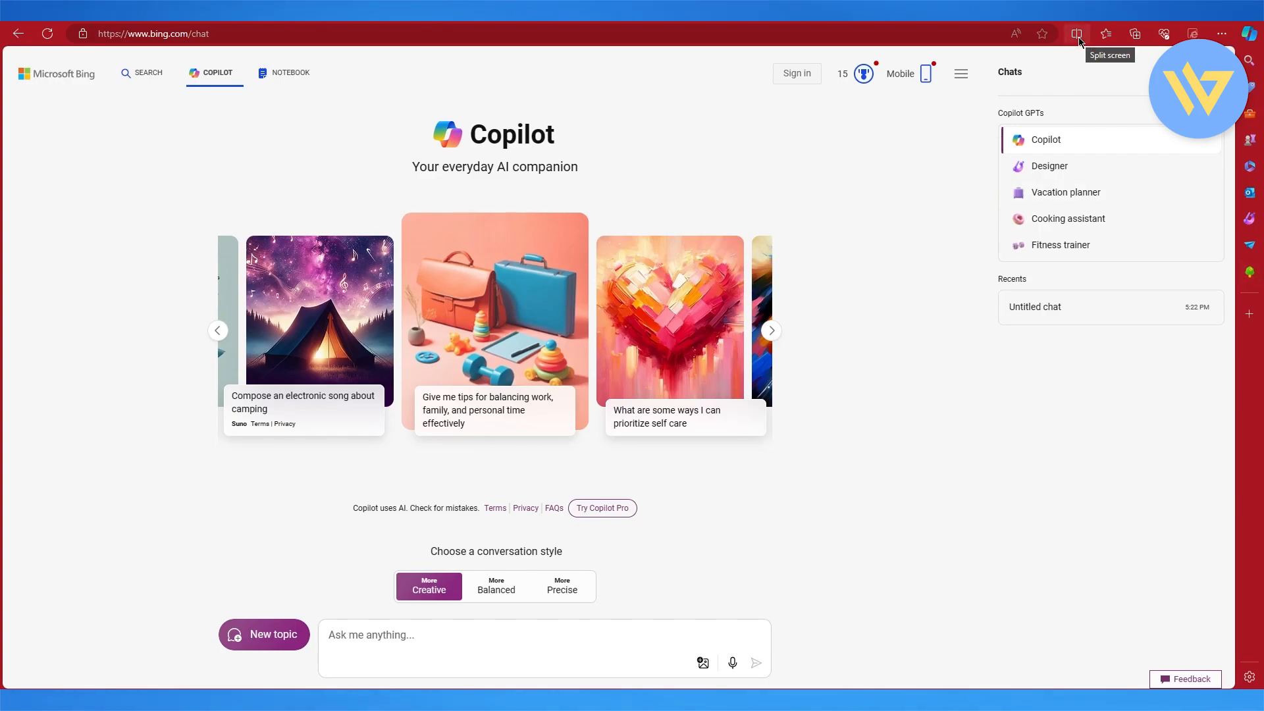
Turn on split screen so Copilot's chat sits beside a new blank tab.
{"action": "left_click", "coordinate": [1075, 35]}
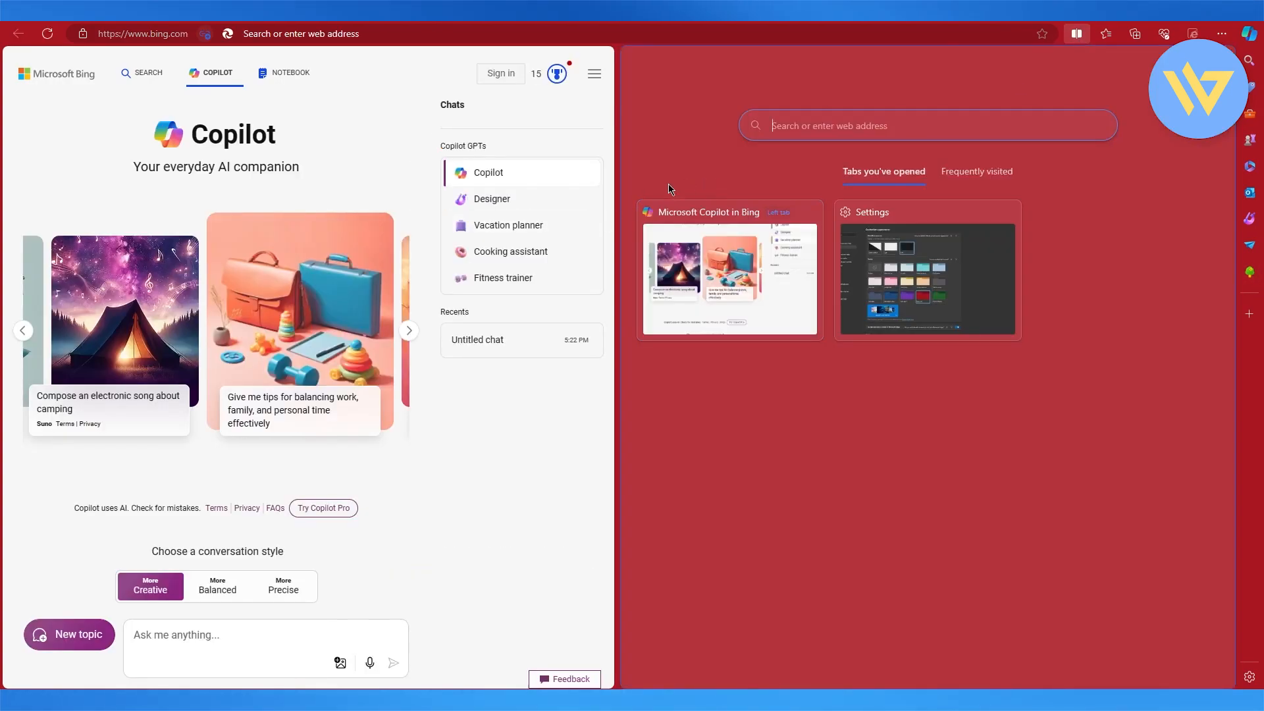